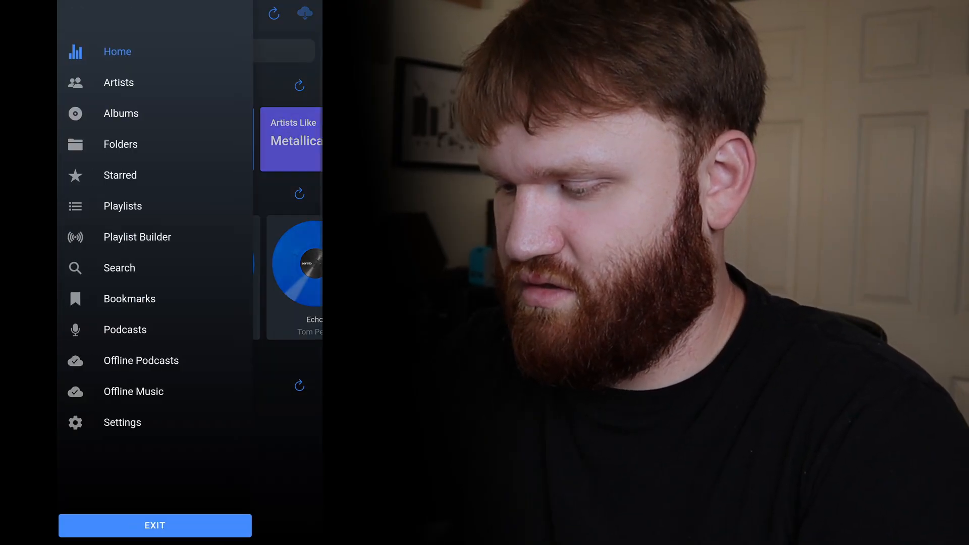
# - Browse the Albums section and bring up Kanye West's Graduation track list
pyautogui.click(121, 113)
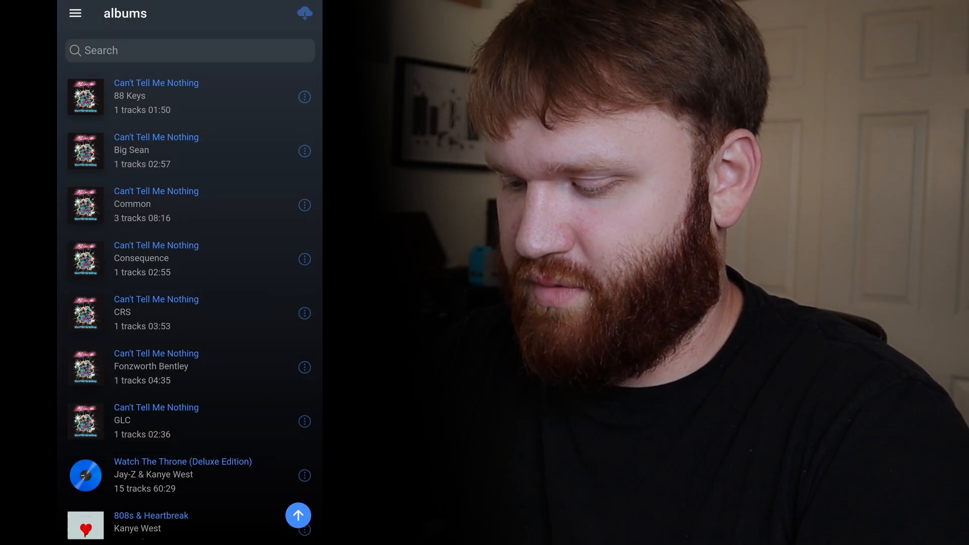
pyautogui.scroll(-3)
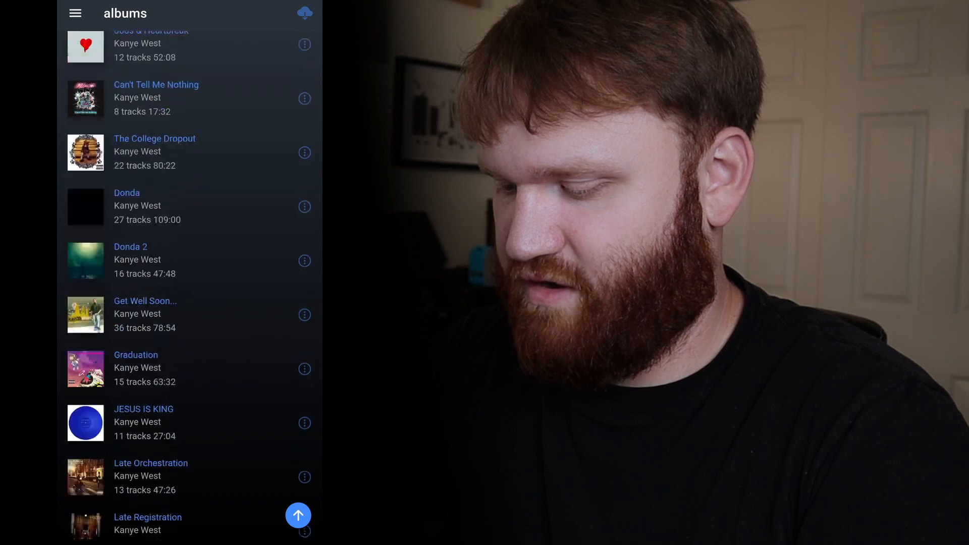
pyautogui.click(135, 367)
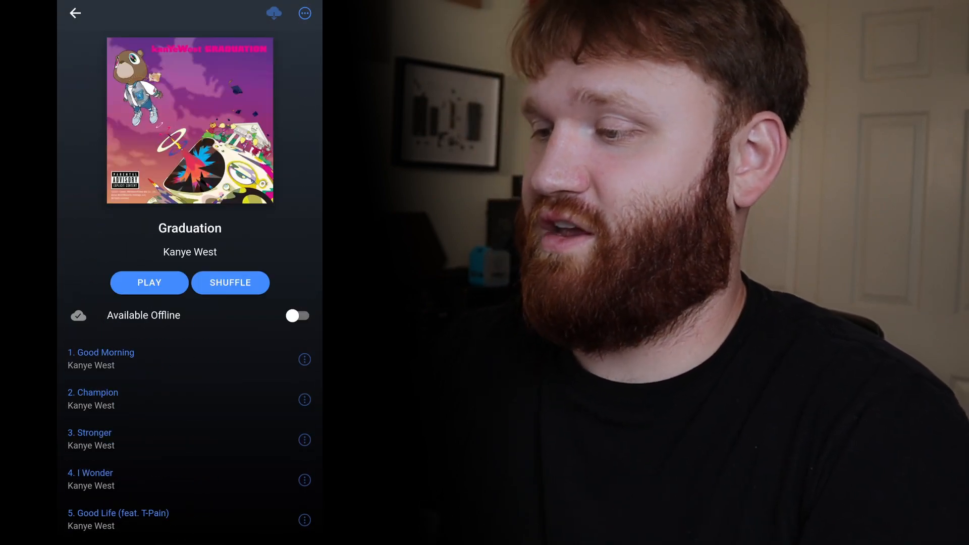
# - Enable Available Offline for Graduation and go back to the albums list
pyautogui.click(297, 316)
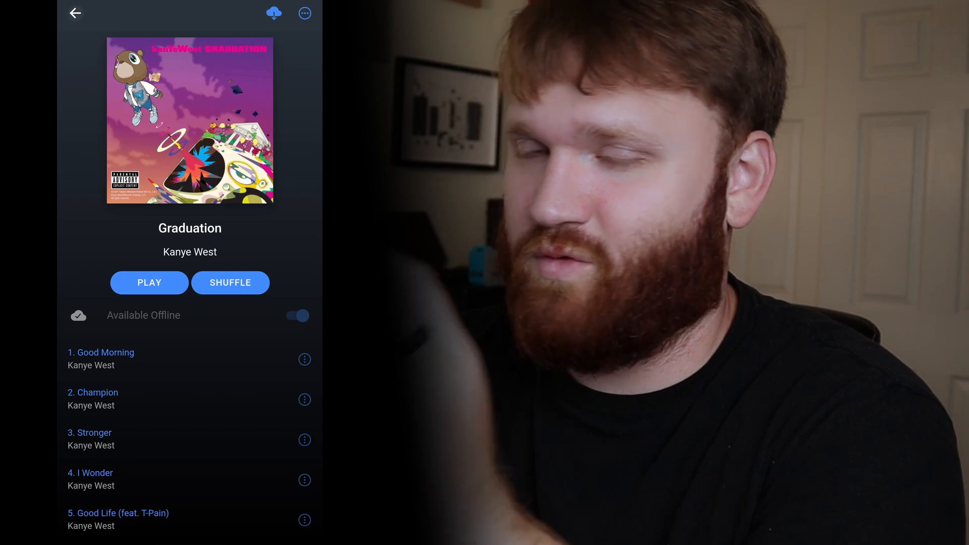
pyautogui.click(75, 14)
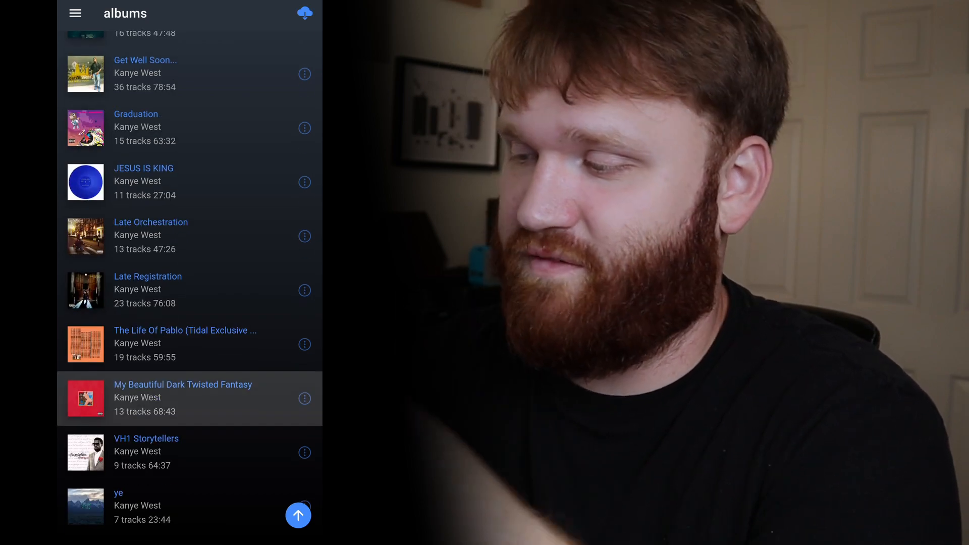
# - Navigate via the side menu to Playlists, showing the empty 00 Playlist
pyautogui.scroll(-3)
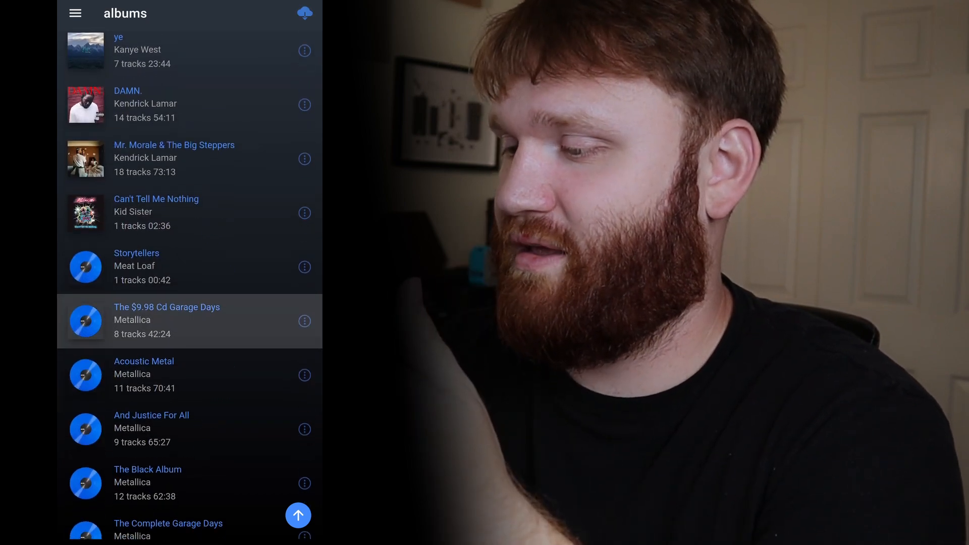
pyautogui.click(74, 13)
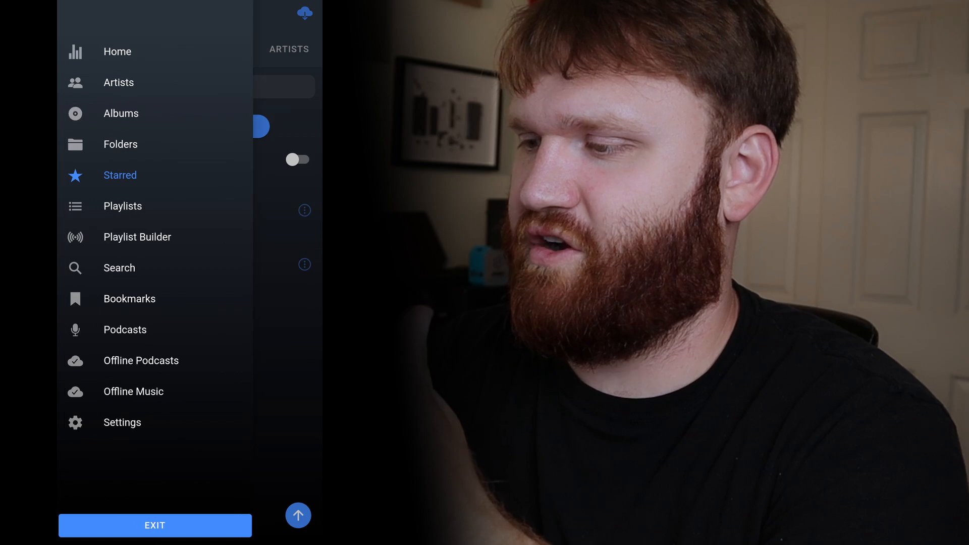
pyautogui.click(123, 206)
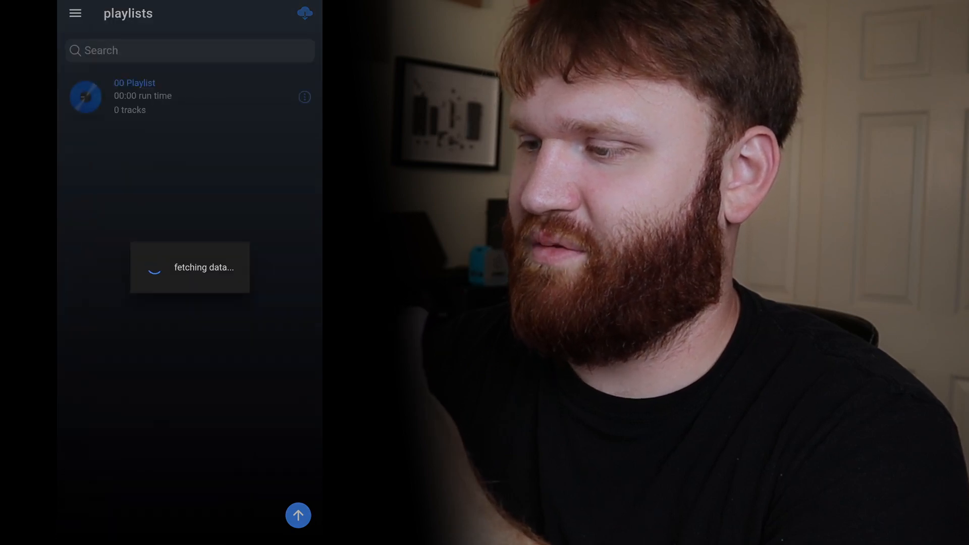